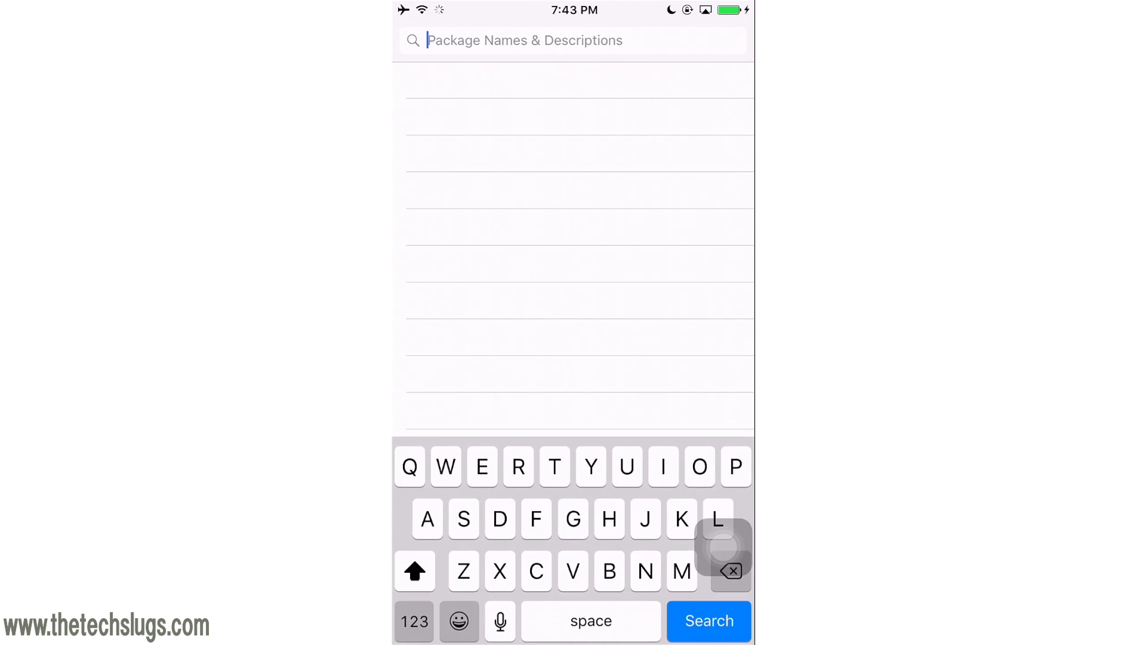
Search Cydia for "Back" to find the Backlight Dimmer Flipswitch package.
type("Back")
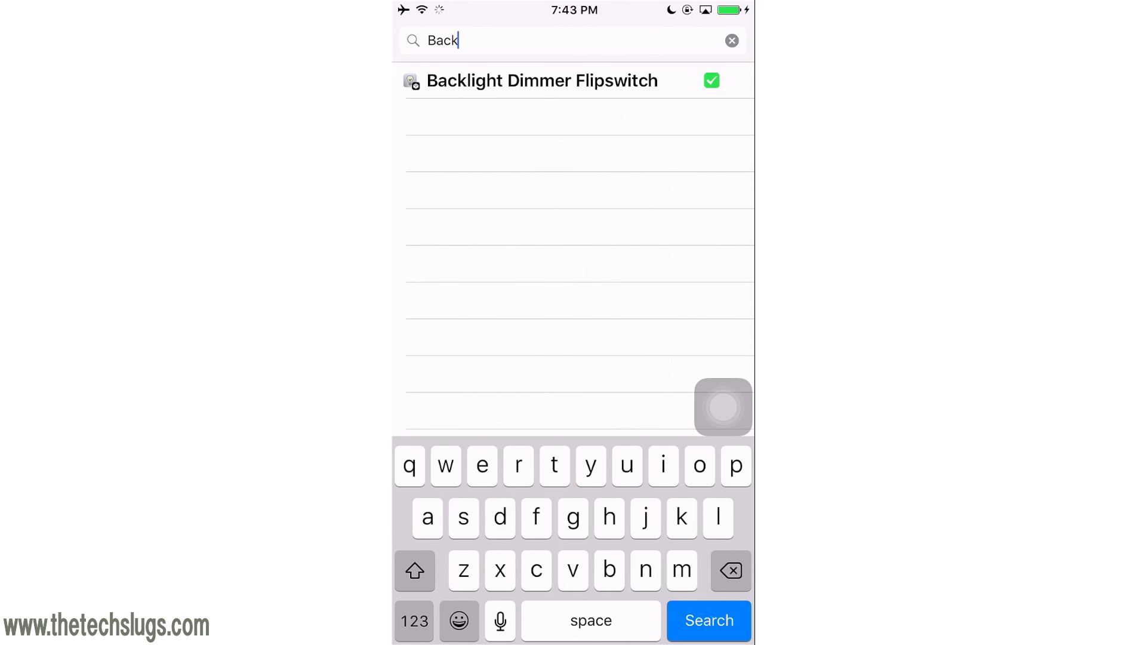
Open Backlight Dimmer Flipswitch's details and read its 30%/80% dimming description.
left_click(541, 80)
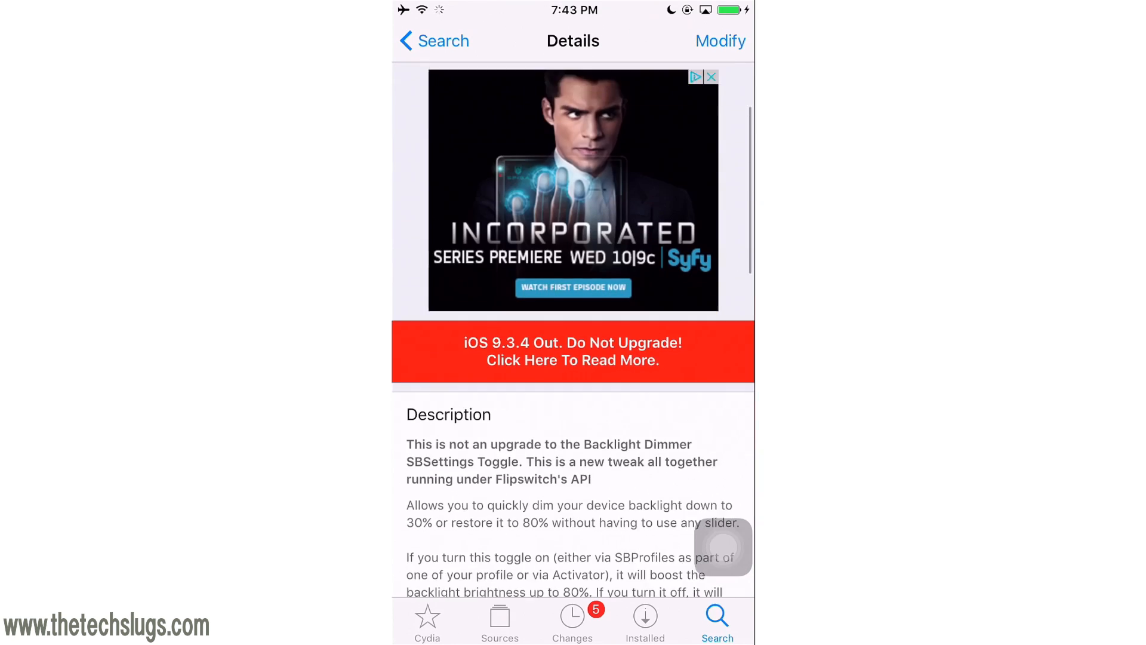
scroll("down", 3)
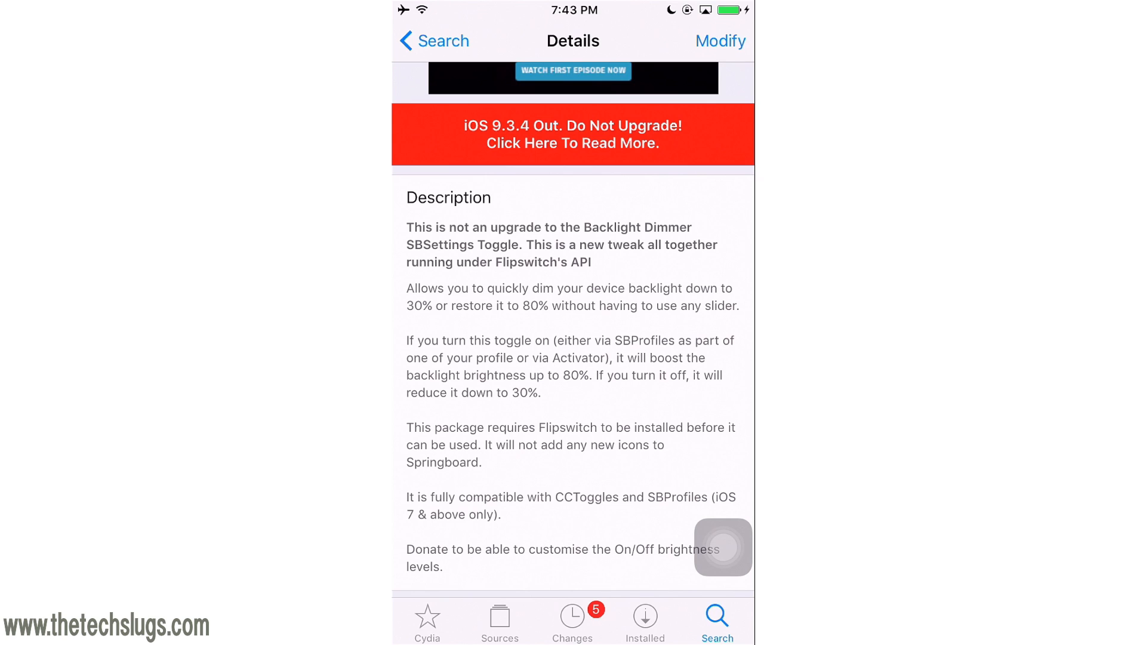
Open Backlight Dimmer FlipSwitch's Settings page to review its off and on brightness levels.
key("home")
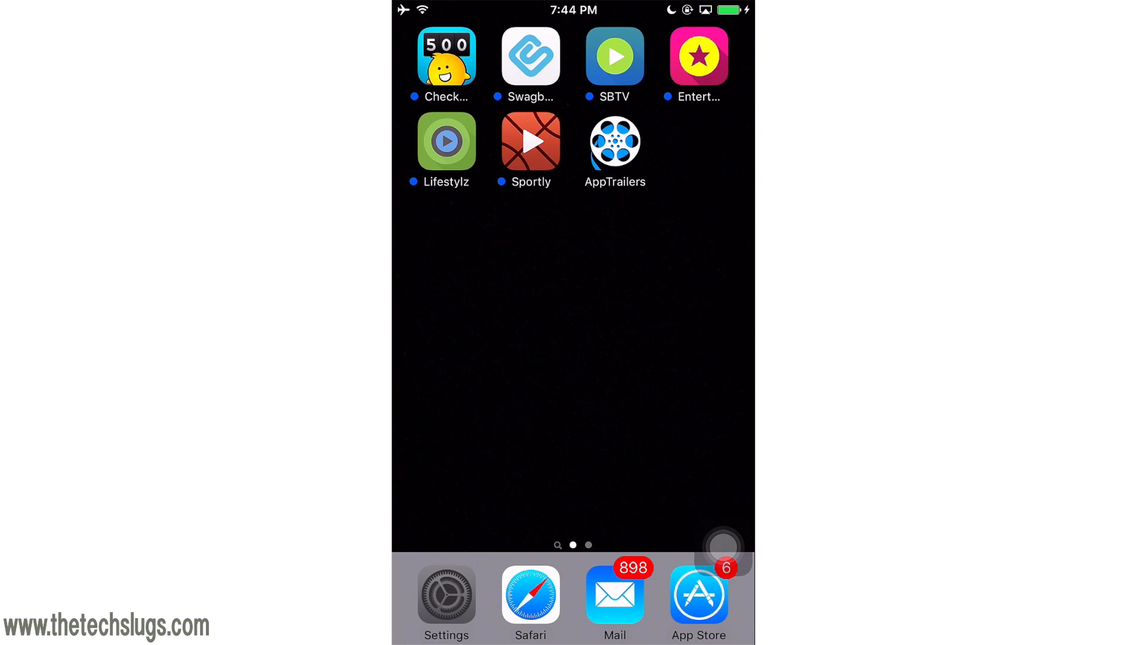
left_click(445, 592)
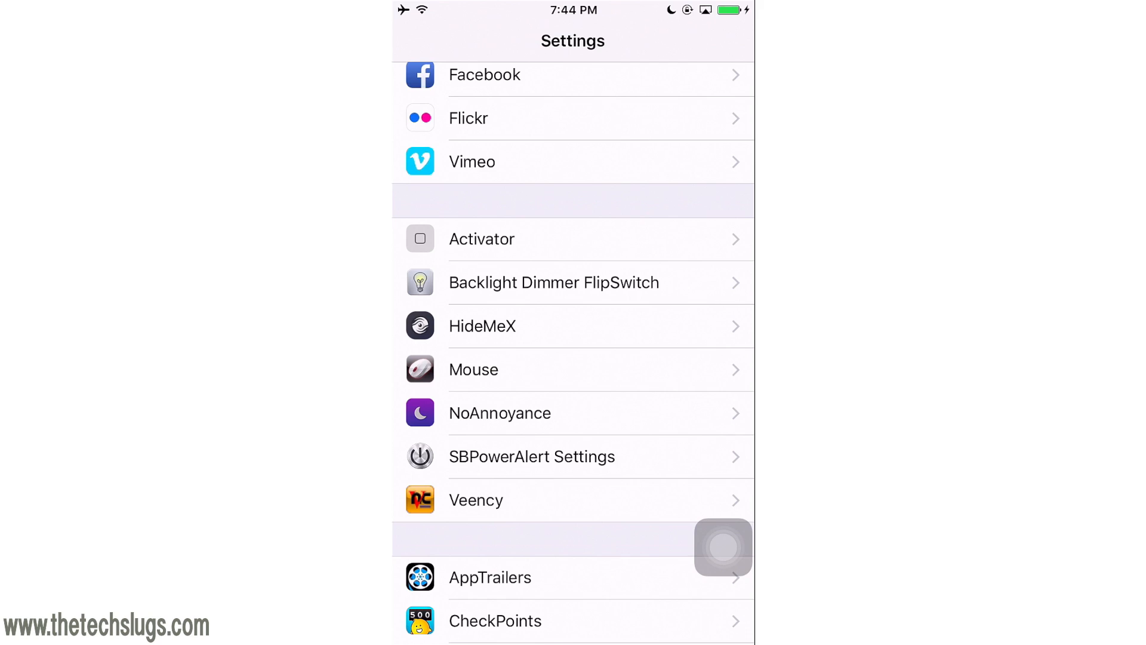
left_click(554, 282)
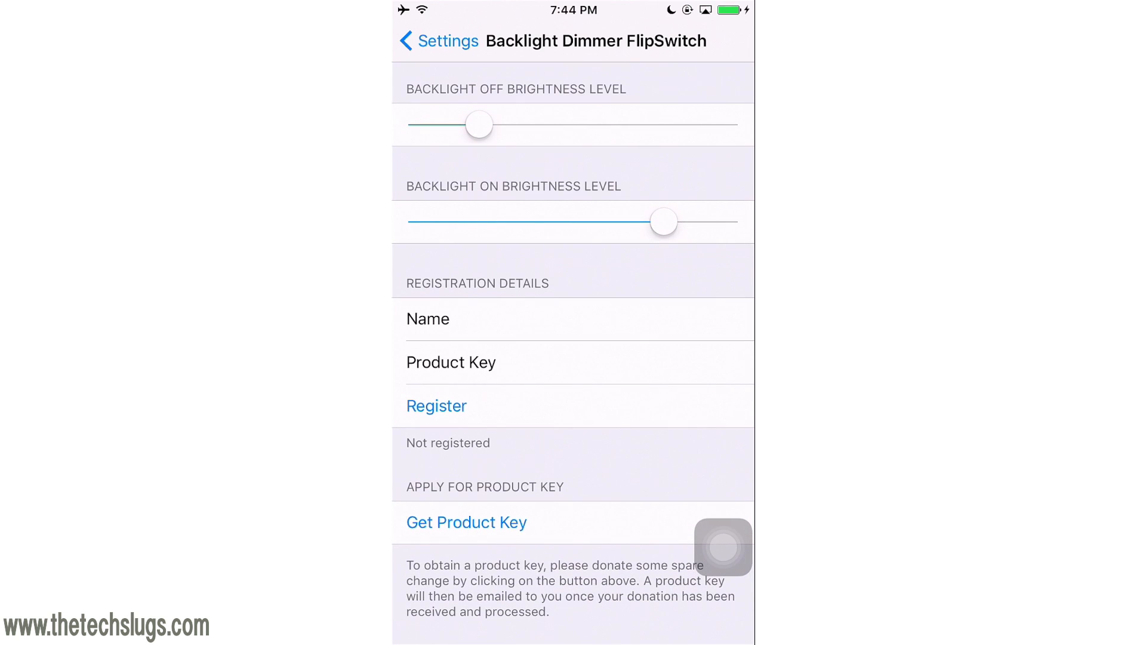
scroll("down", 3)
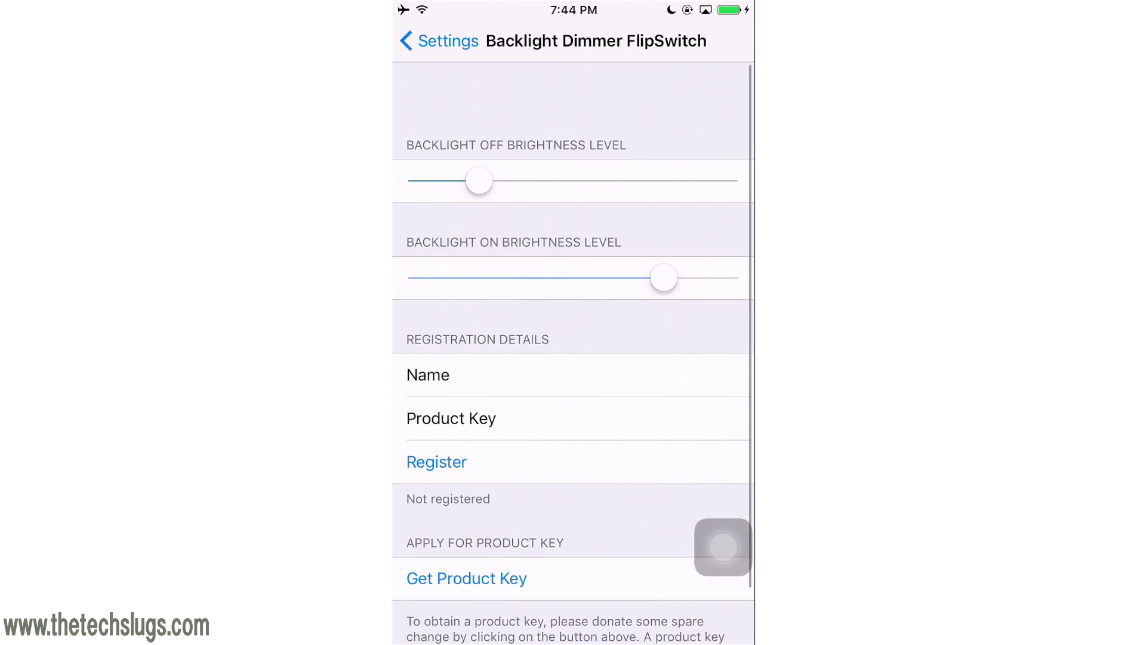
scroll("up", 3)
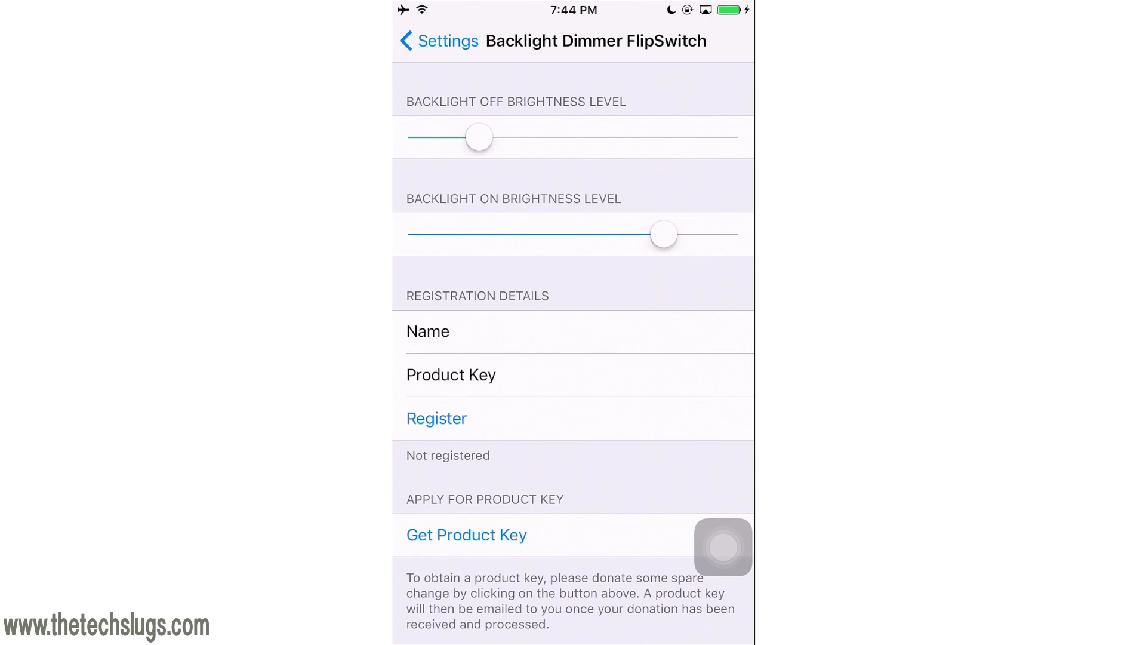
Under Activator's Anywhere Connected event, tick Backlight Dimmer in Switches (Activate).
left_click(439, 41)
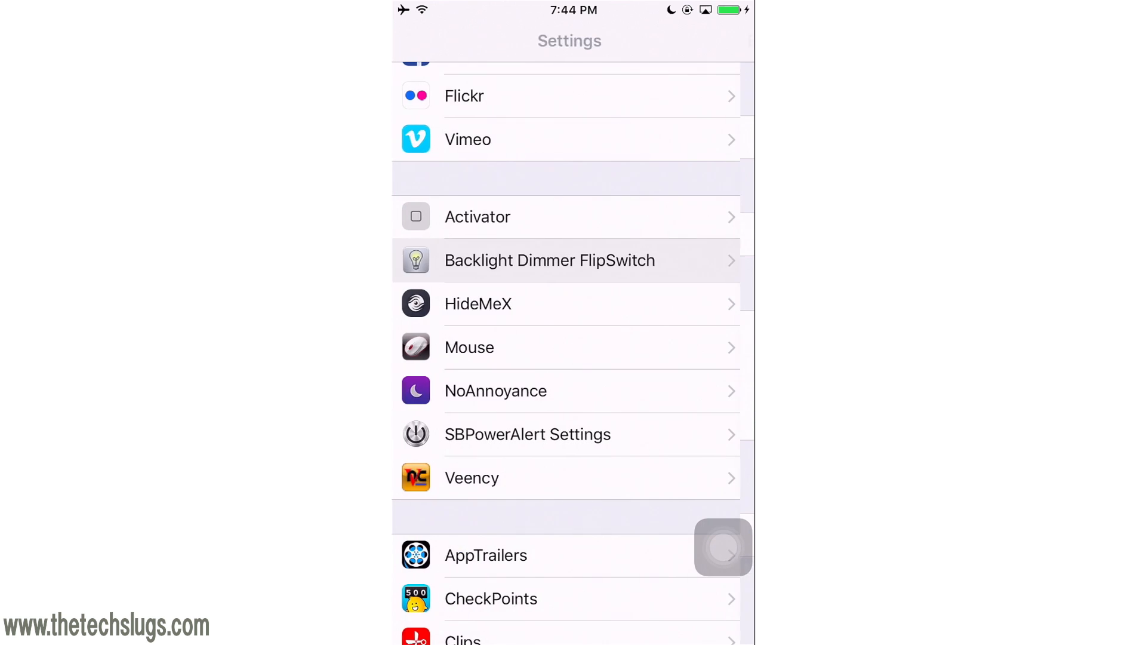
key("home")
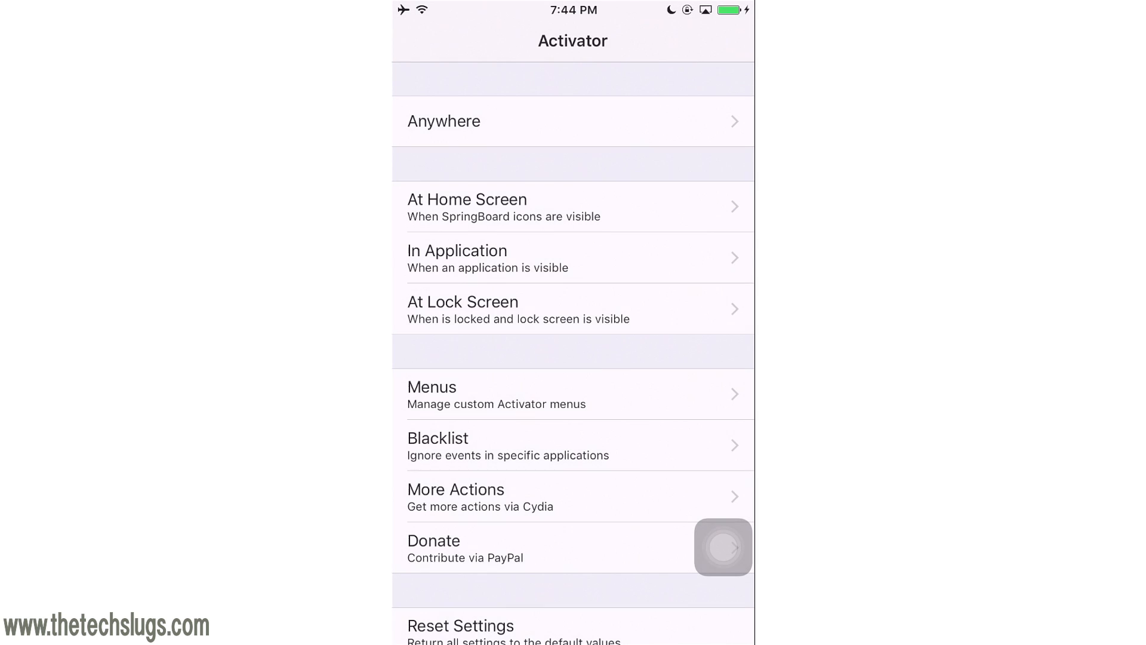
left_click(443, 120)
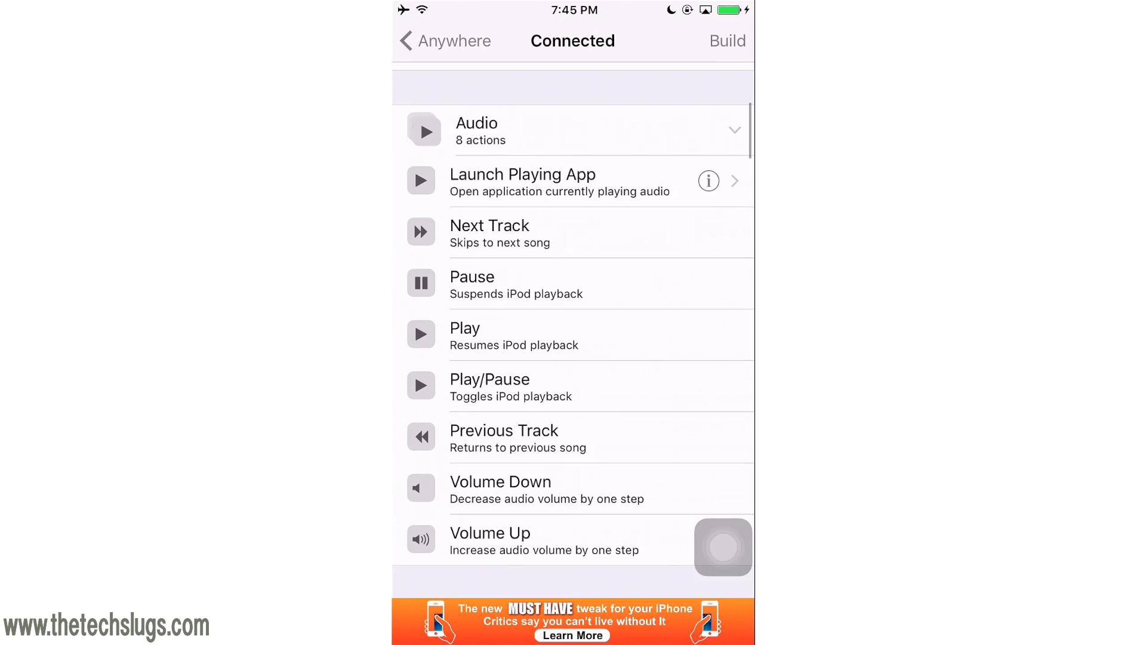
scroll("down", 3)
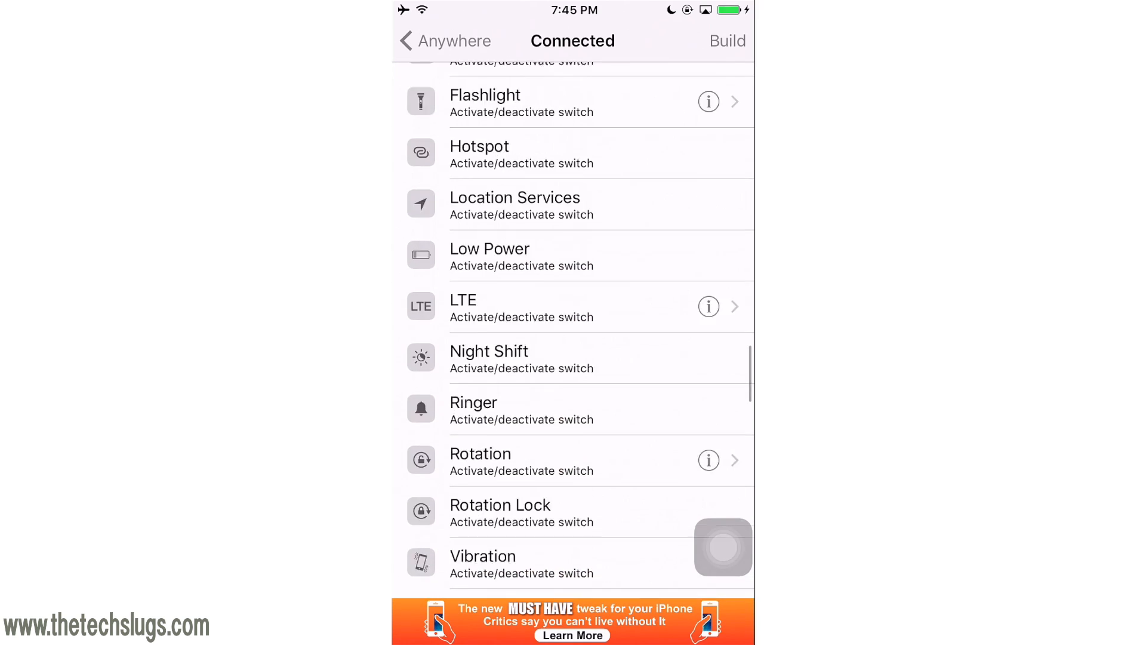
scroll("down", 3)
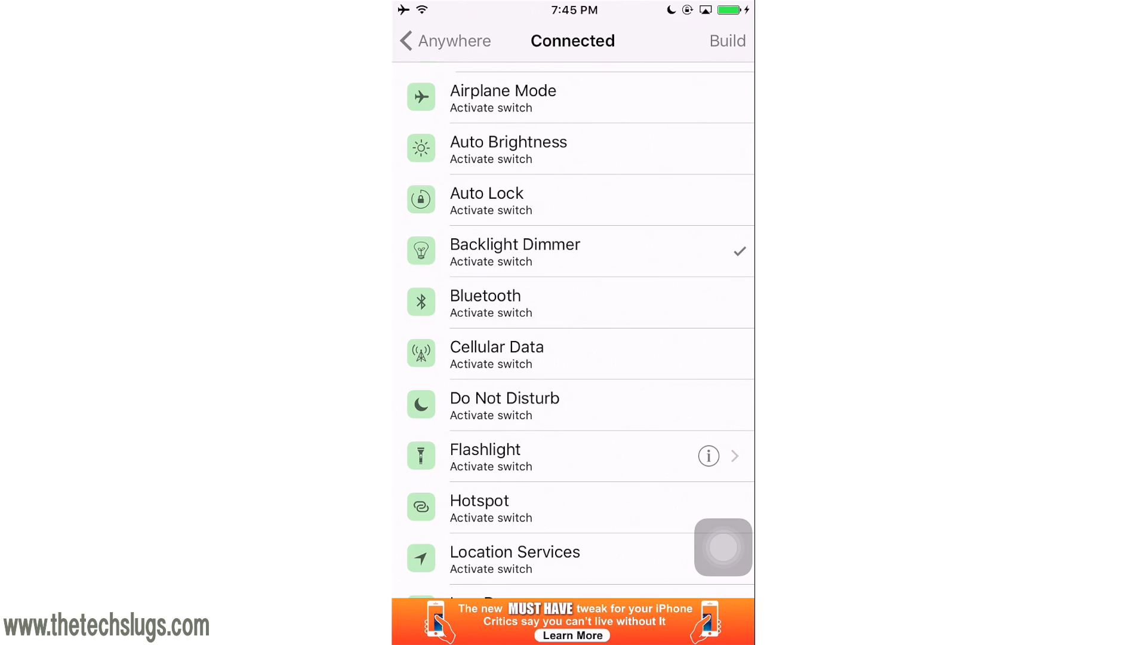
Tick Backlight Dimmer under Switches (Deactivate) for the Disconnected event, then return to Activator's main screen.
left_click(443, 40)
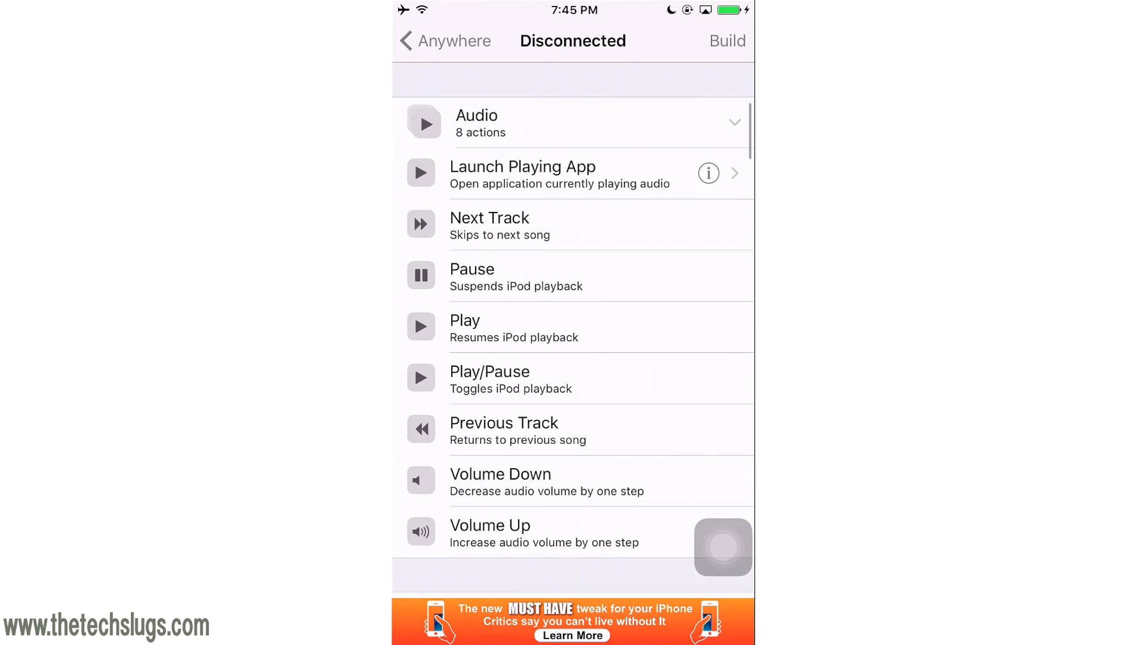
scroll("down", 3)
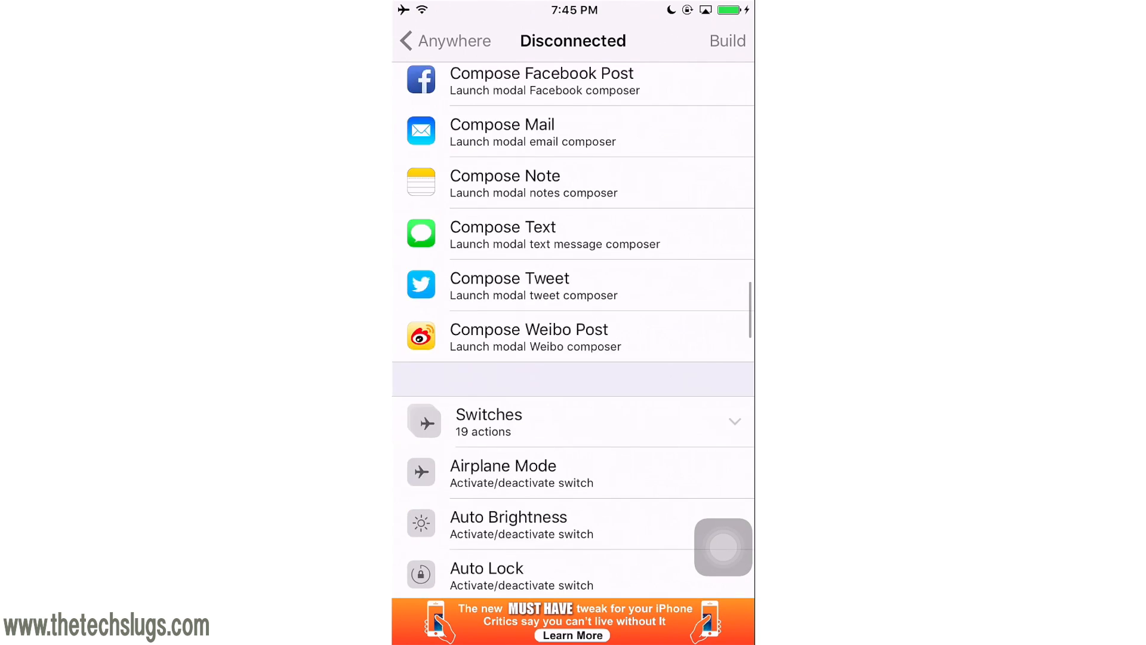
scroll("down", 3)
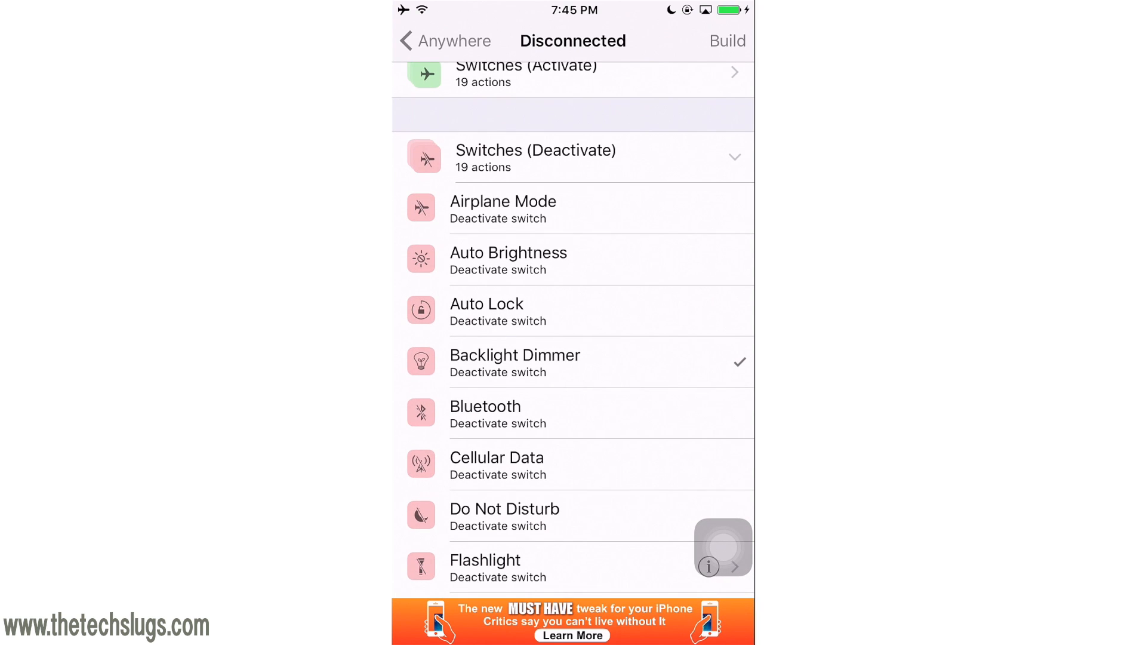
left_click(443, 40)
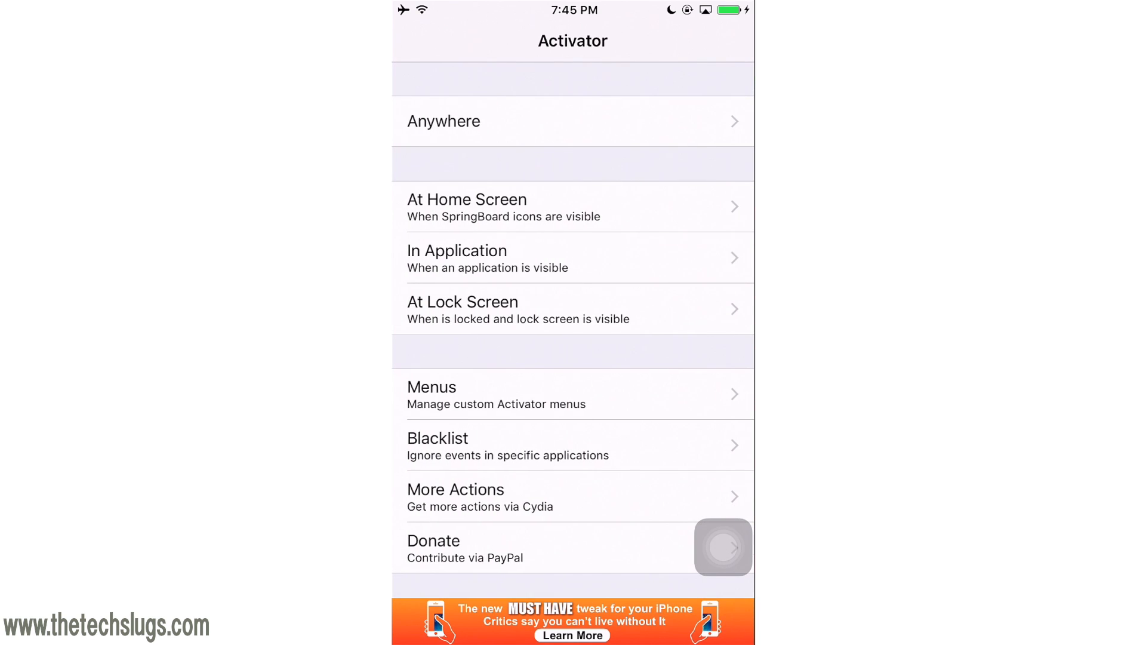